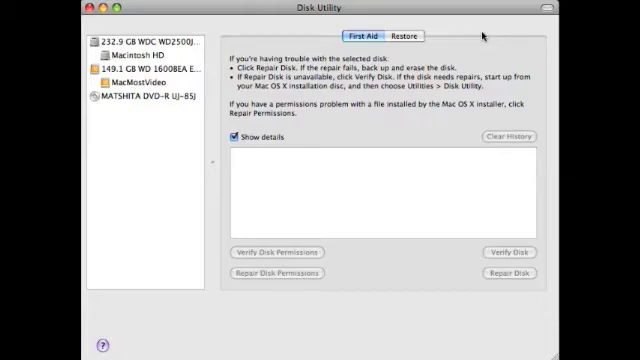
mouse_move(258, 18)
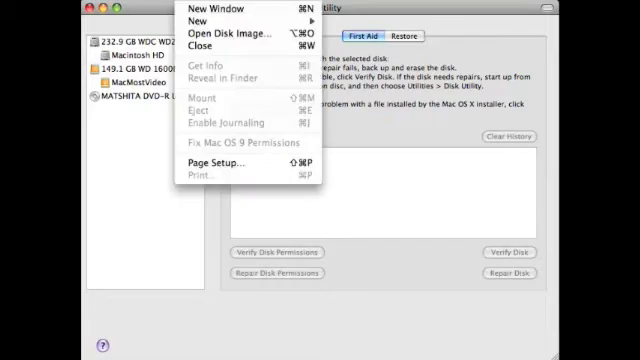
mouse_move(215, 22)
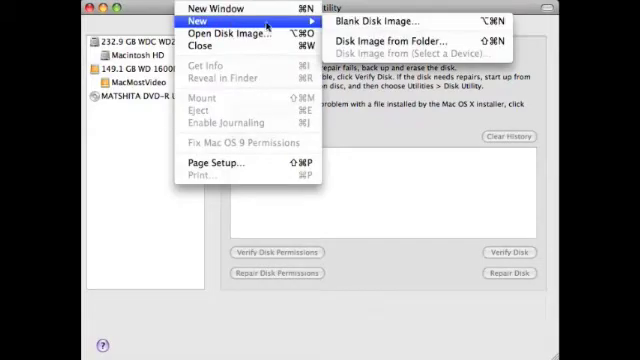
mouse_move(400, 18)
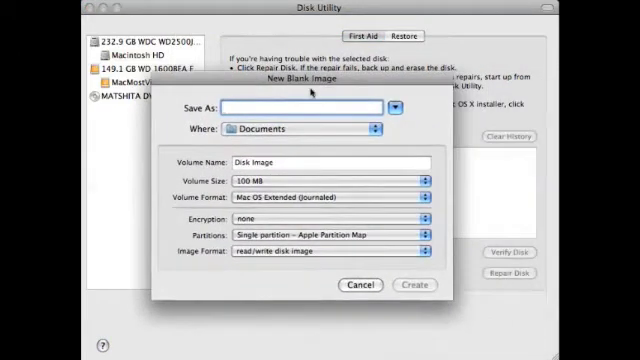
Create a 100 MB 128-bit AES encrypted sparse image 'Test' in Documents with no partition map
type("Test")
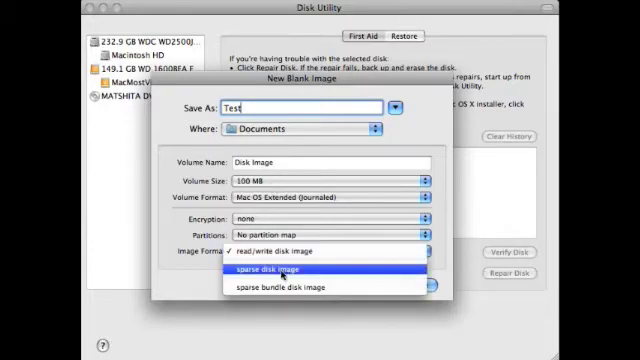
left_click(270, 270)
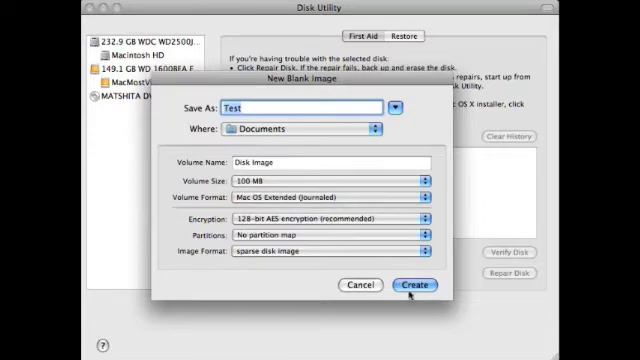
left_click(410, 286)
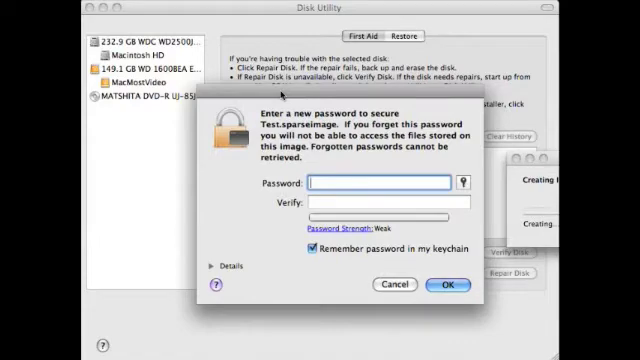
Enter and verify the Test image password, leaving it out of the keychain
type("••")
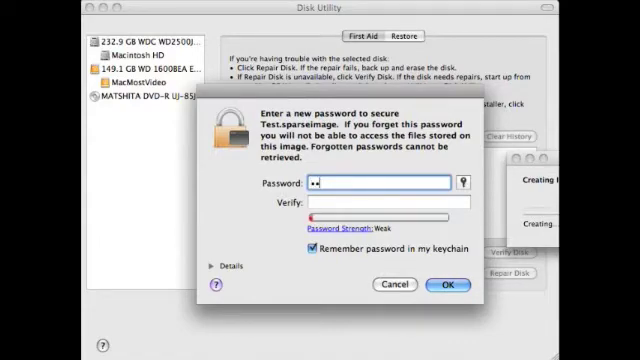
type("•••••")
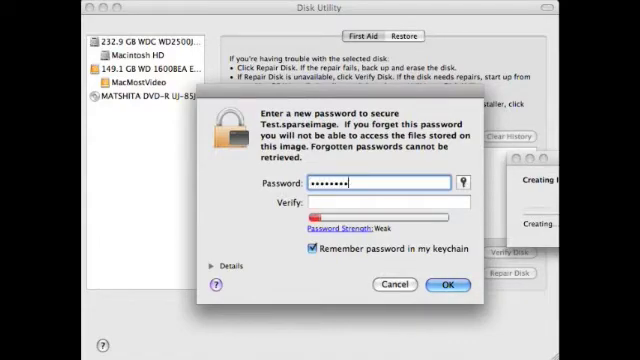
type("••••••••")
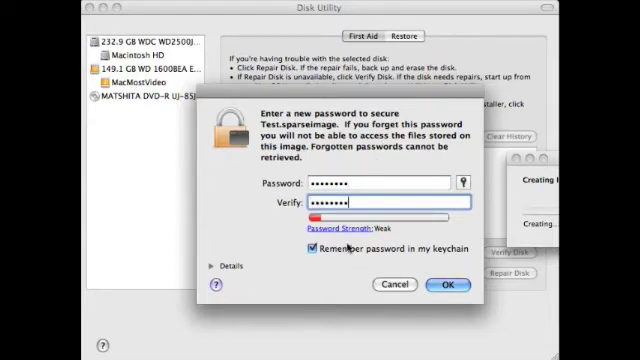
left_click(311, 249)
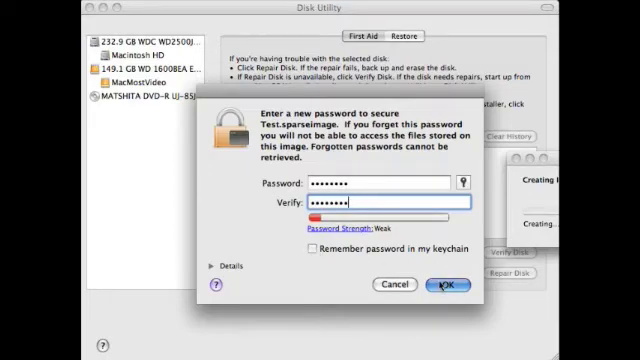
left_click(444, 285)
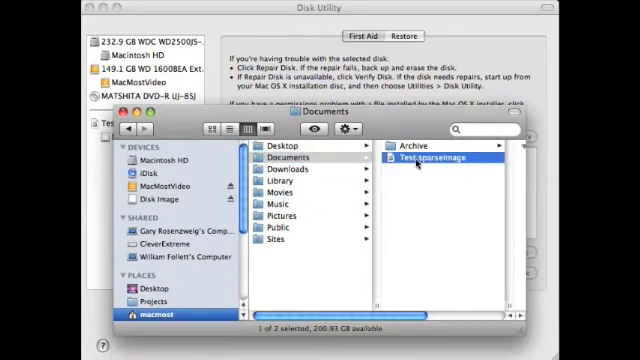
Select Test.sparseimage in Documents and open the empty mounted Disk Image volume (89.6 MB free)
left_click(440, 157)
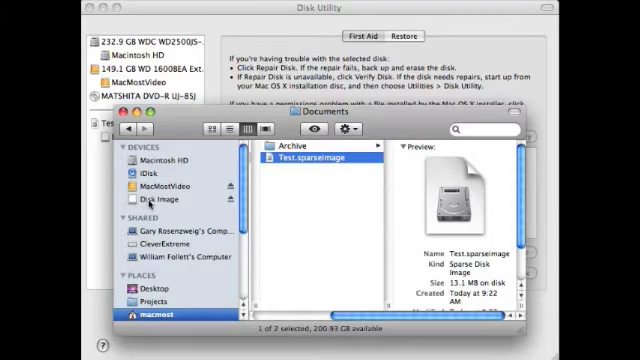
left_click(155, 192)
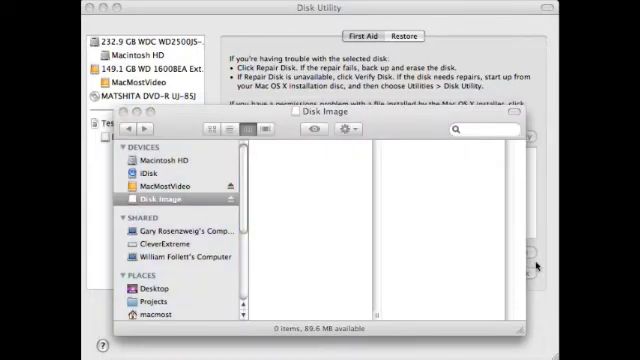
left_click(168, 197)
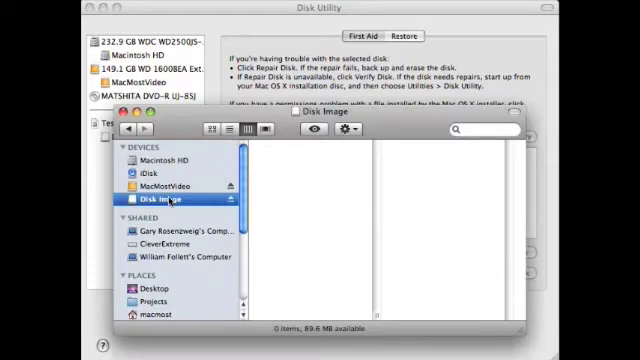
mouse_move(333, 300)
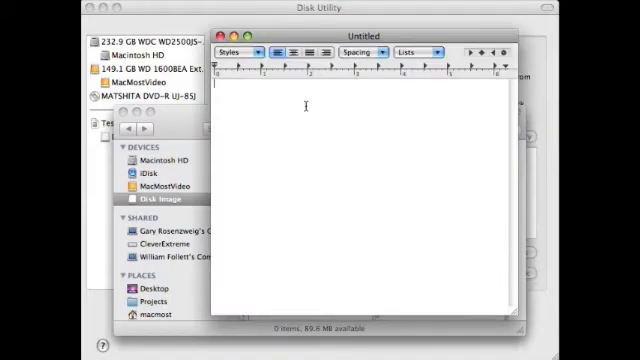
Type 'This is a test' and save it as 'test file' on the Disk Image volume
type("This is a test")
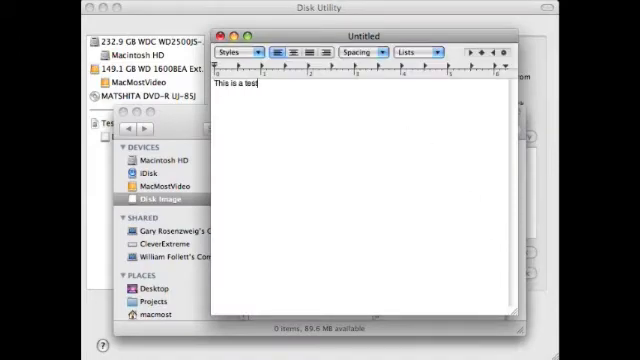
key("cmd+s")
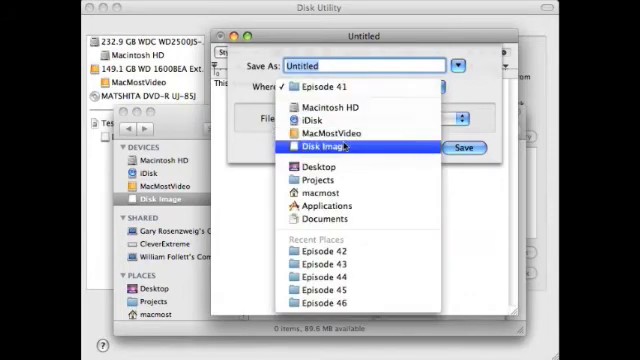
left_click(320, 149)
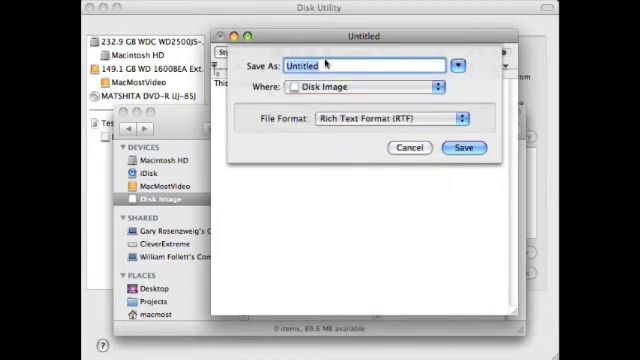
type("test")
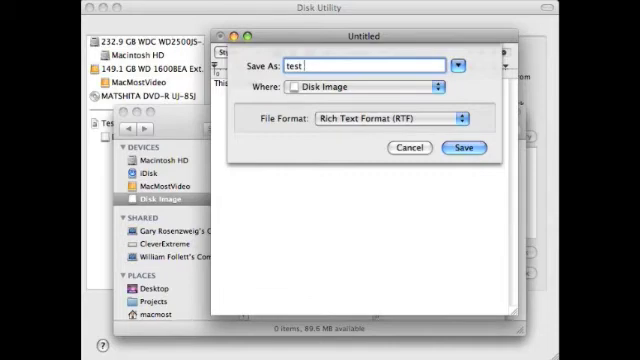
type("file")
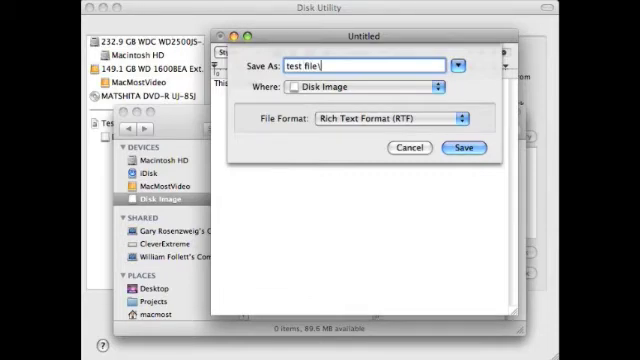
left_click(456, 148)
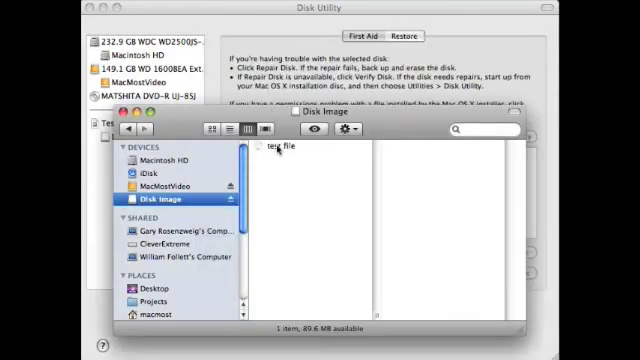
Eject the Disk Image volume and select the unattached Test.sparseimage in Disk Utility
left_click(283, 148)
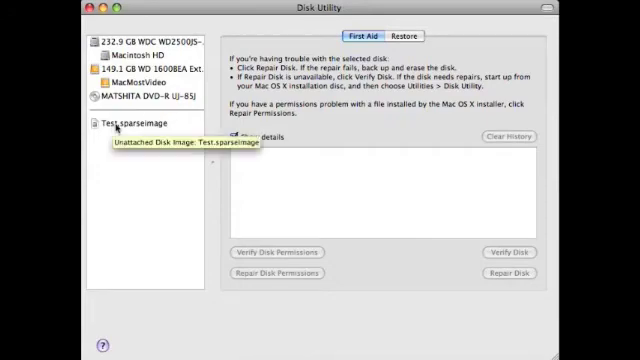
left_click(135, 125)
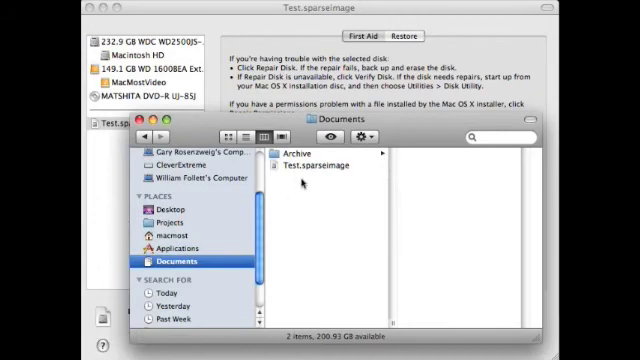
Double-click Test.sparseimage in Documents and unlock it with its password to remount it
left_click(300, 165)
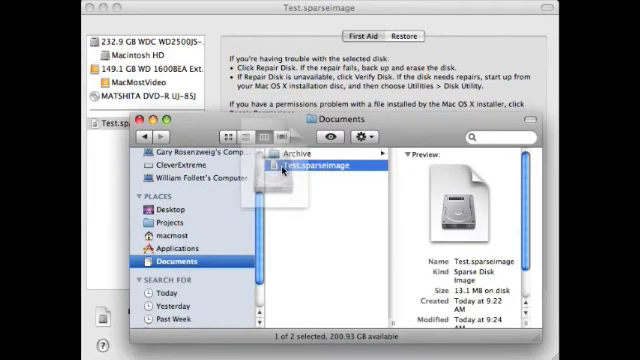
double_click(305, 163)
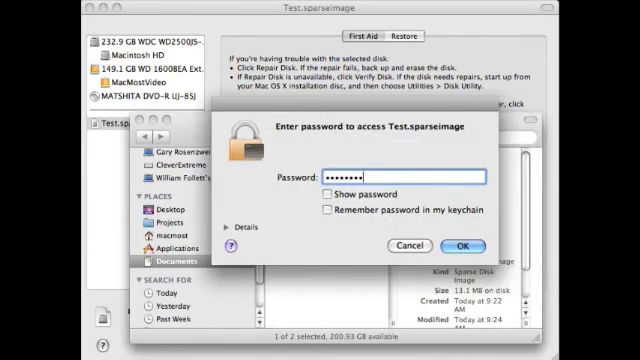
left_click(470, 245)
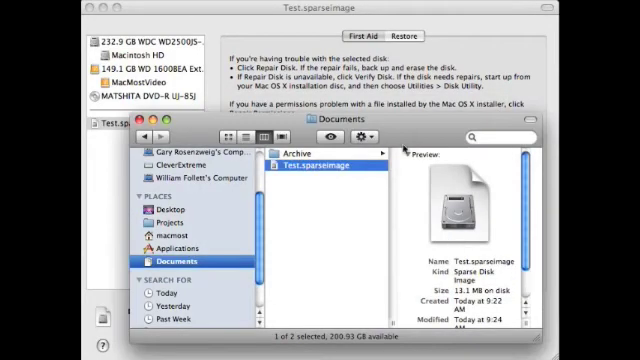
double_click(324, 165)
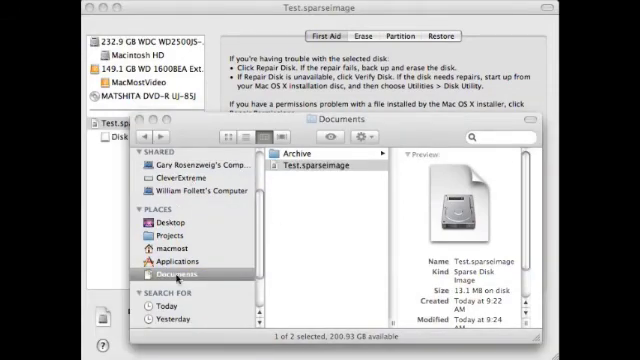
mouse_move(249, 183)
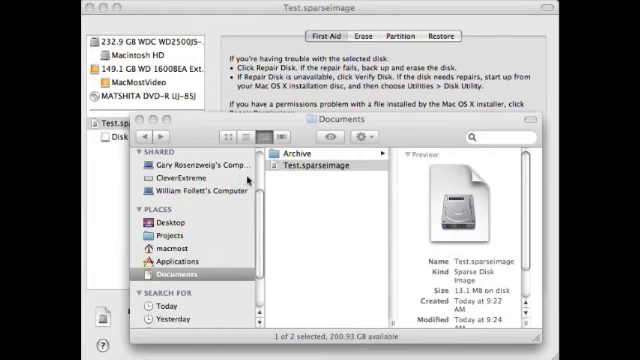